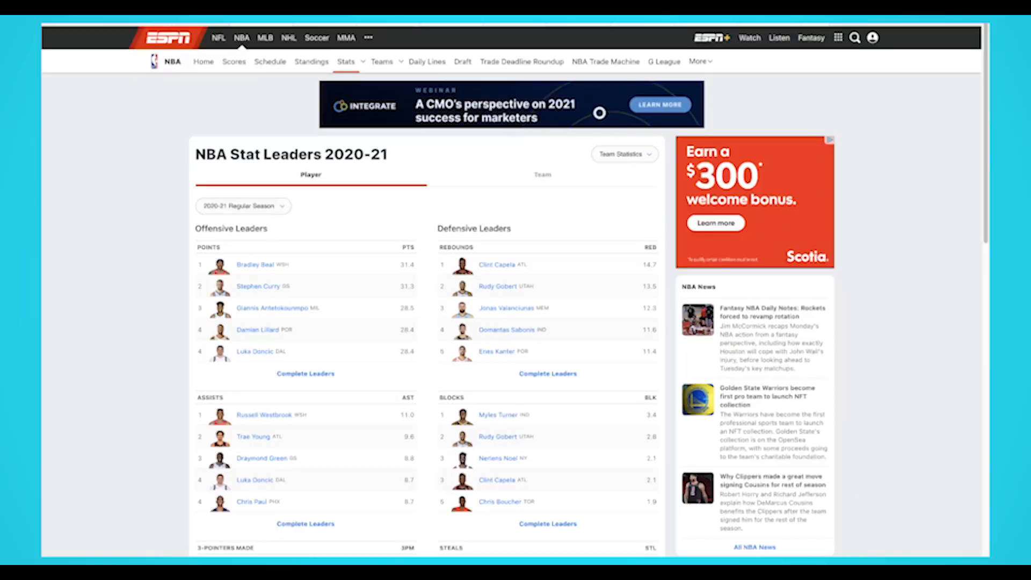
# Open ESPN's Complete Leaders points table and scroll through the 2020-21 player stats.
pyautogui.scroll(-3)
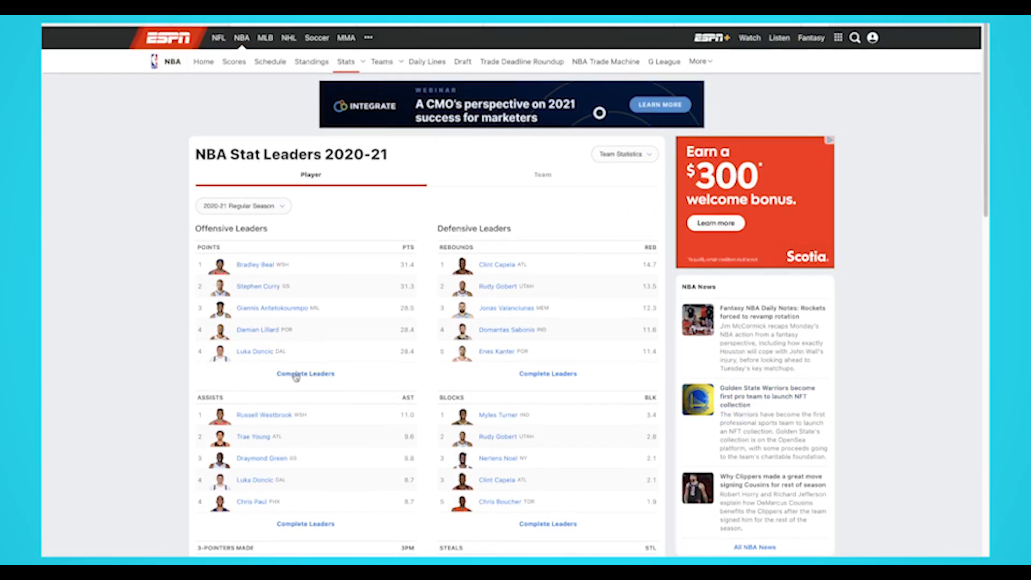
pyautogui.click(305, 373)
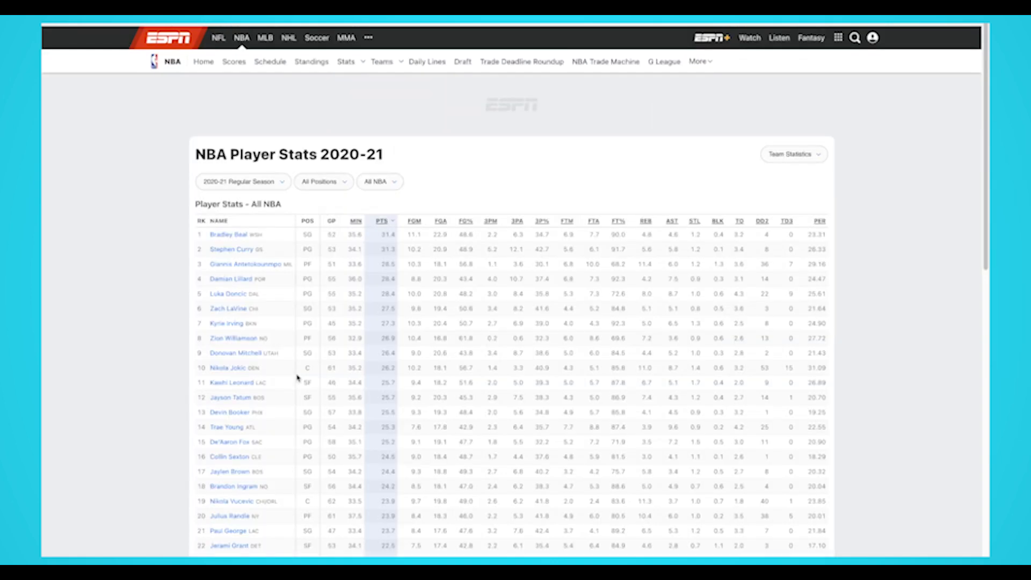
pyautogui.scroll(-3)
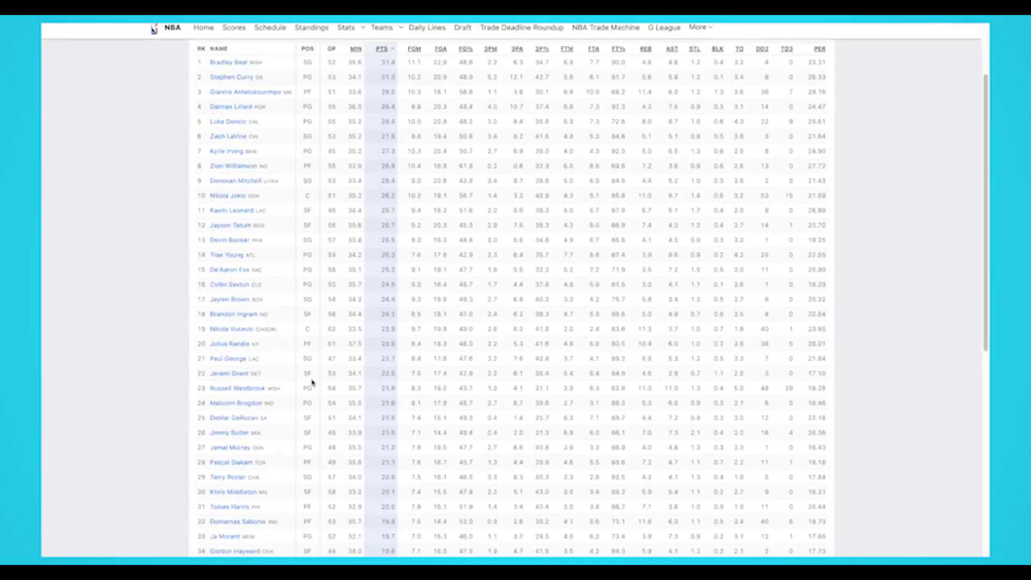
pyautogui.scroll(-3)
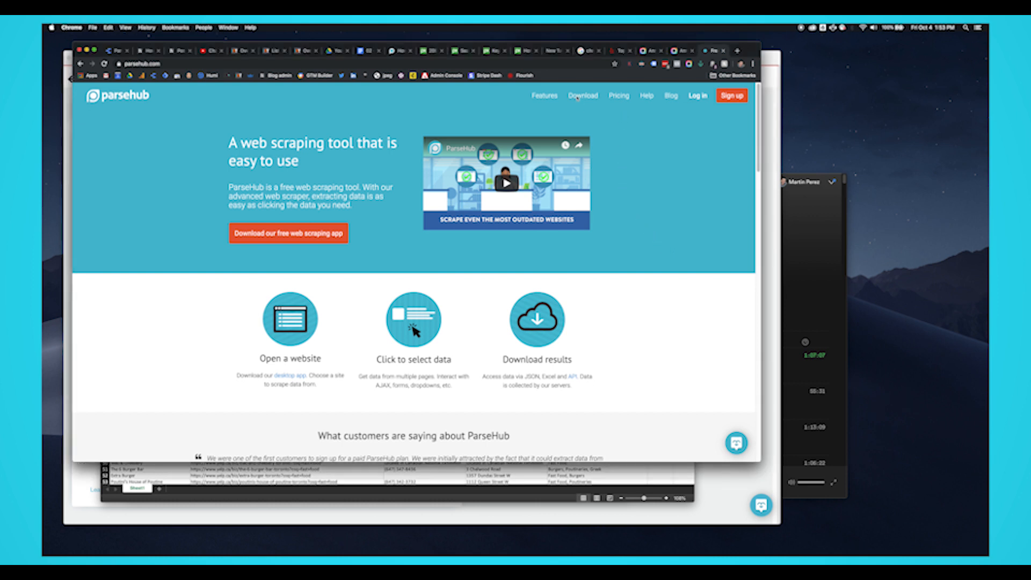
# Go to ParseHub's Download page and download the desktop app.
pyautogui.click(582, 95)
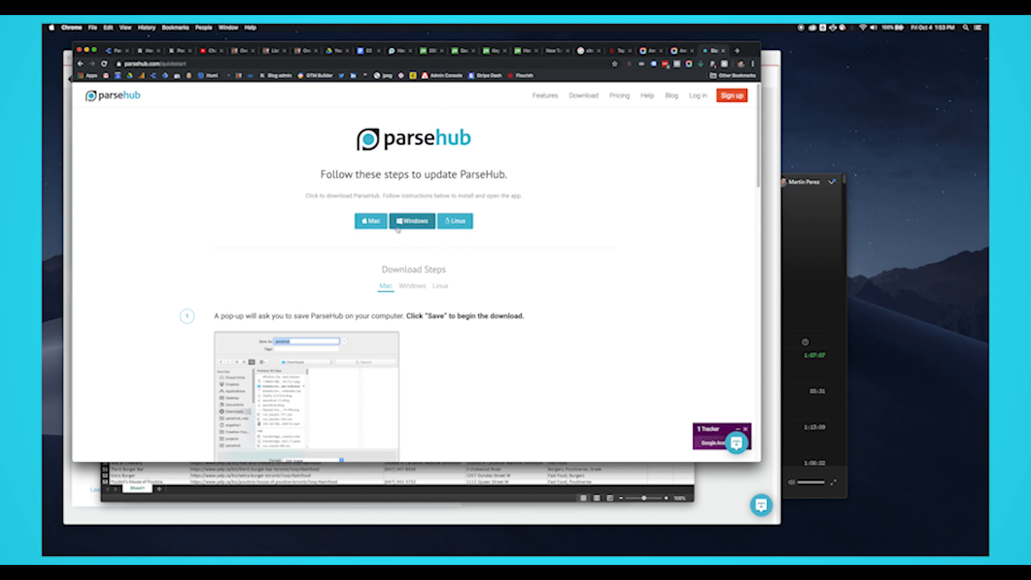
pyautogui.click(412, 221)
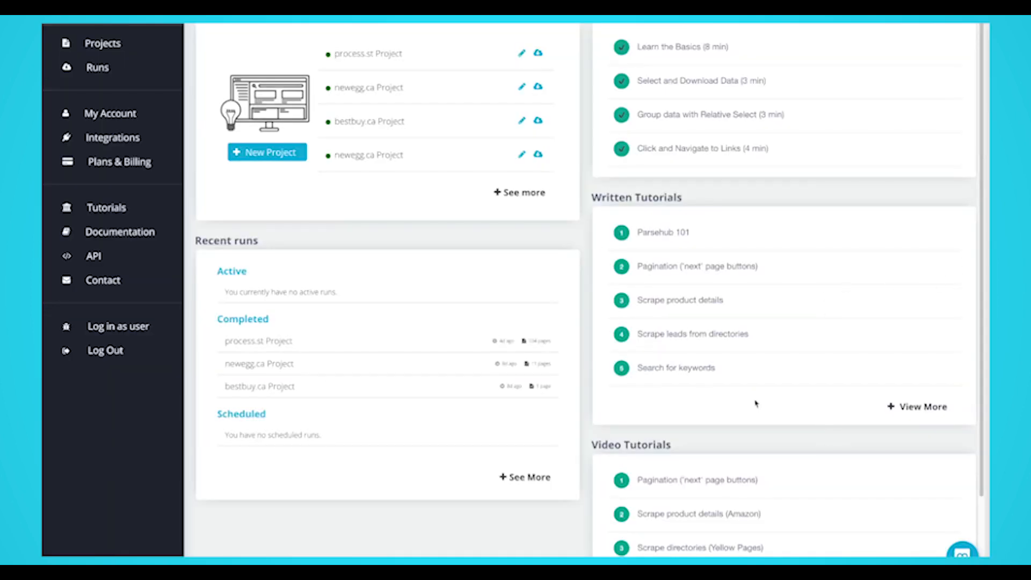
pyautogui.moveTo(266, 152)
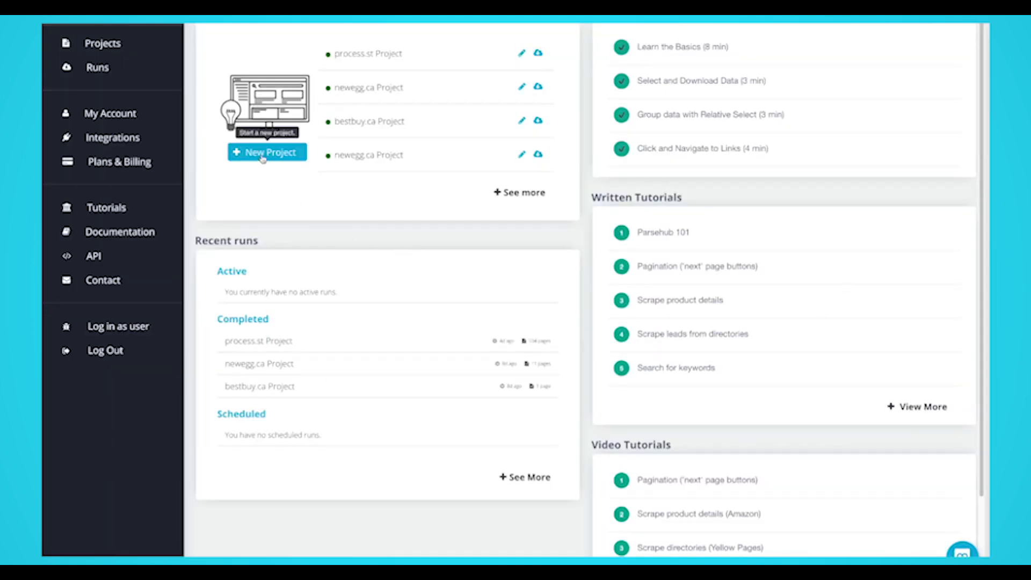
# Create a new ParseHub project starting on the ESPN NBA player stats URL.
pyautogui.click(267, 152)
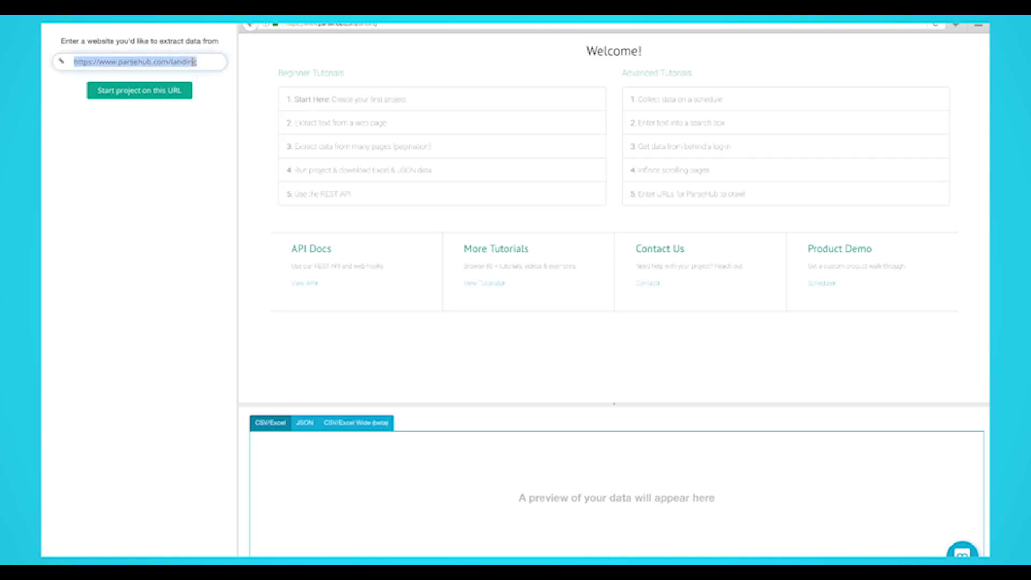
pyautogui.click(139, 90)
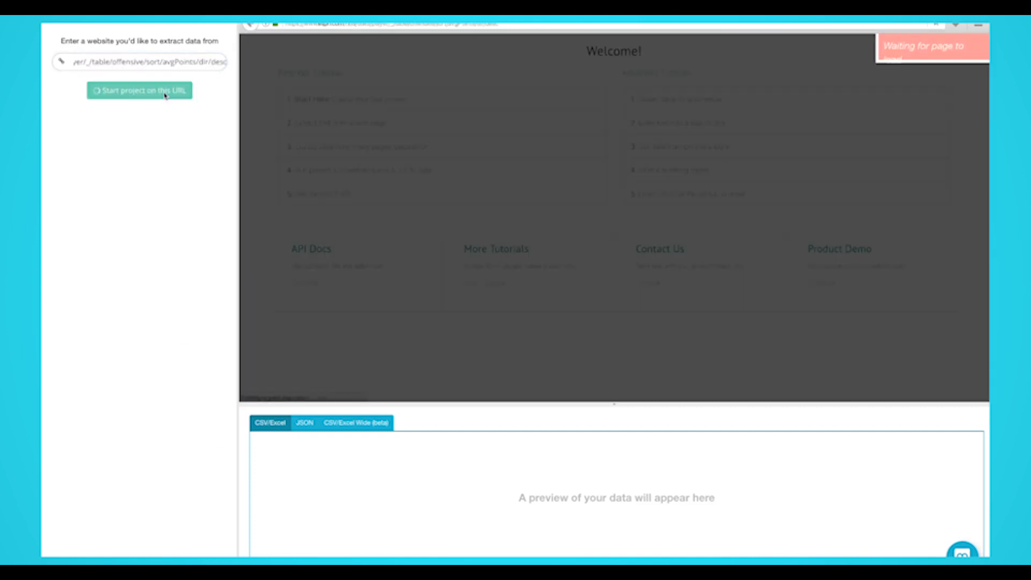
pyautogui.click(138, 91)
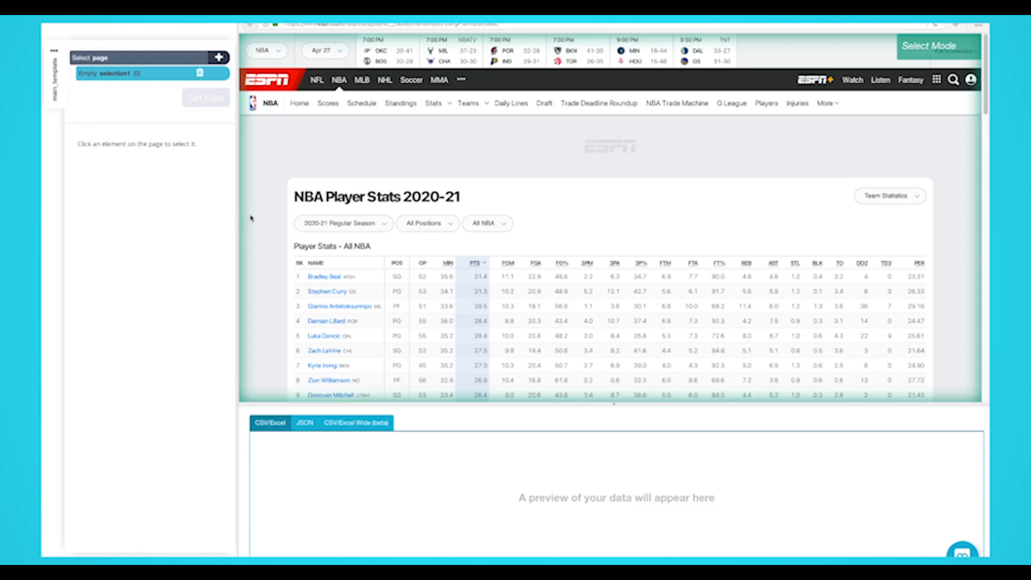
# Select Bradley Beal, then Stephen Curry, to capture every player name in the table.
pyautogui.scroll(-3)
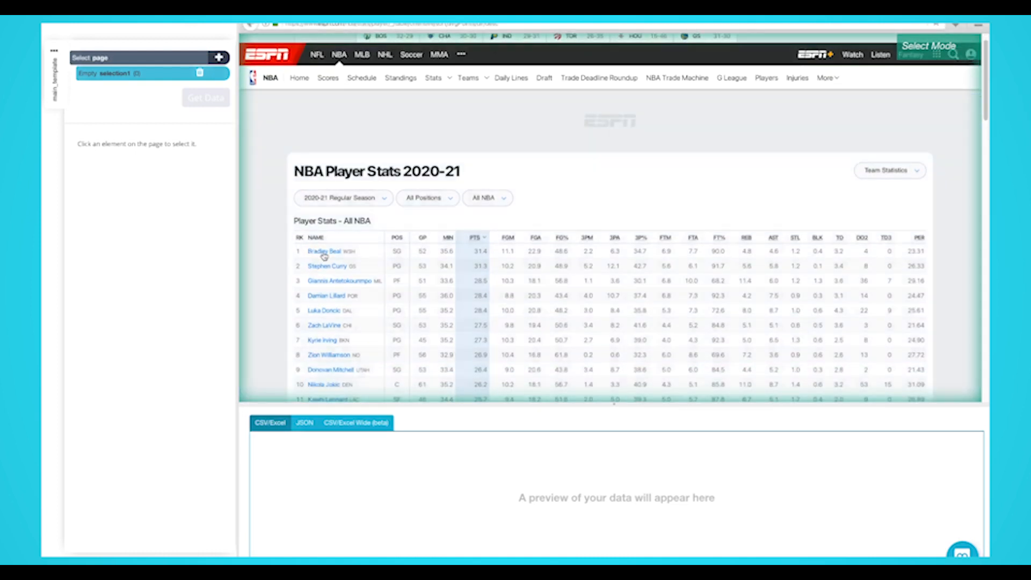
pyautogui.click(322, 251)
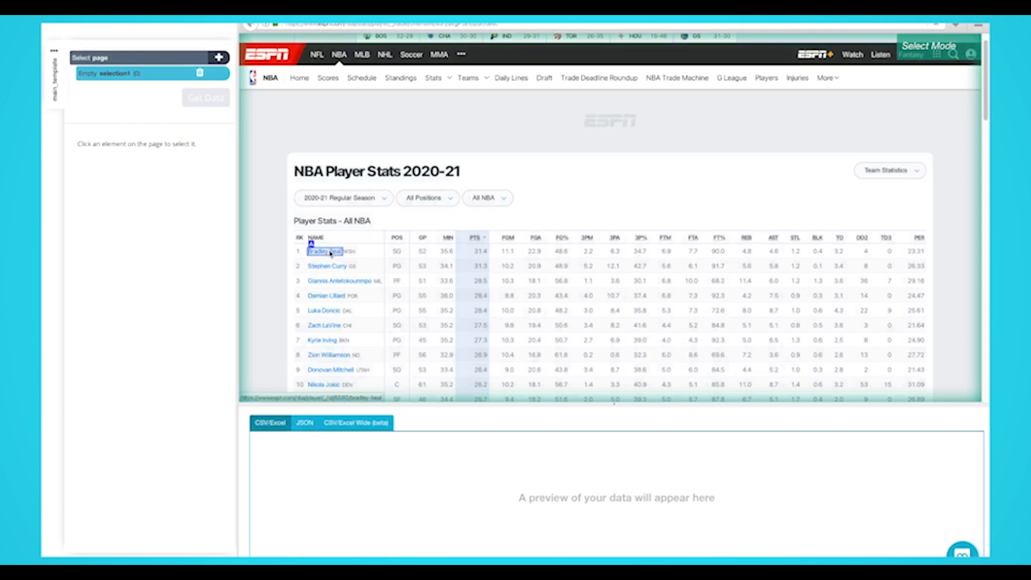
pyautogui.click(329, 252)
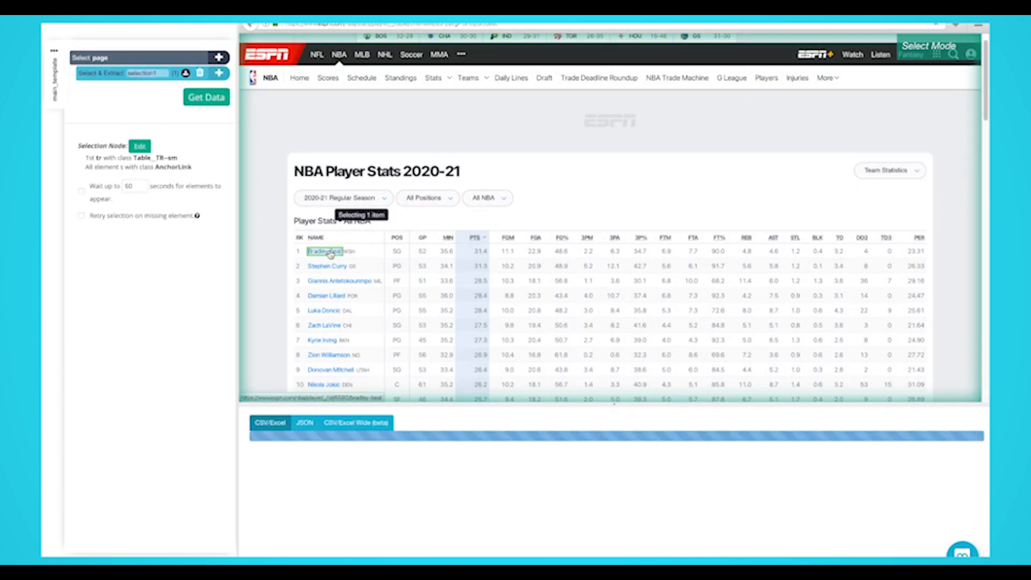
pyautogui.click(327, 251)
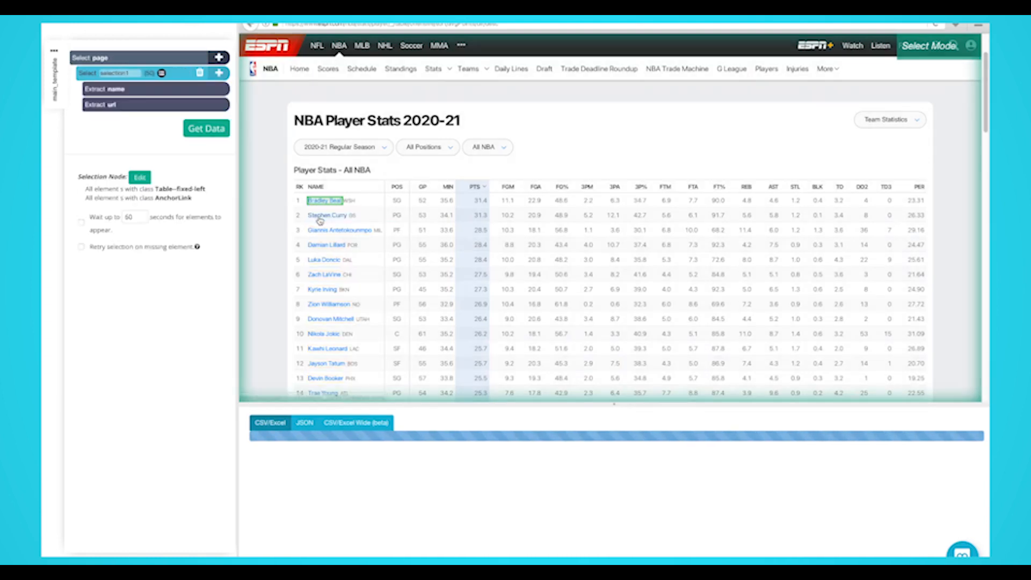
# Scroll to verify all names are selected and rename the selection to player_name.
pyautogui.scroll(-3)
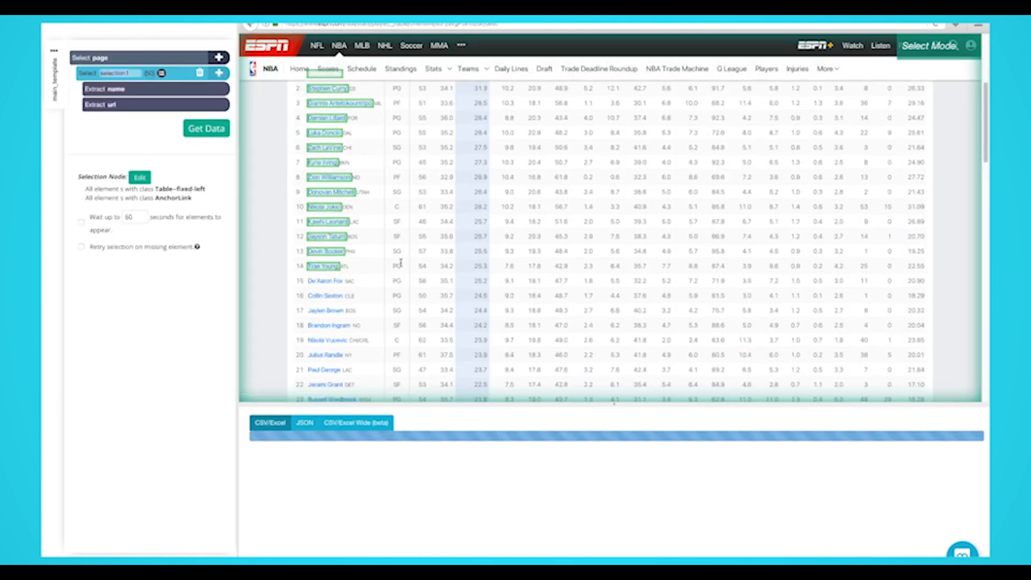
pyautogui.scroll(-3)
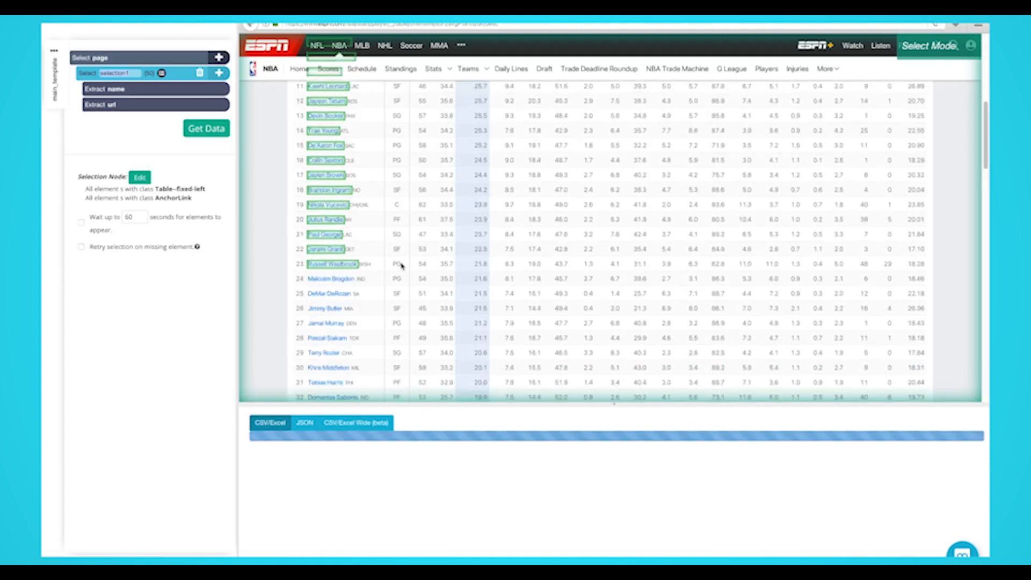
pyautogui.scroll(-3)
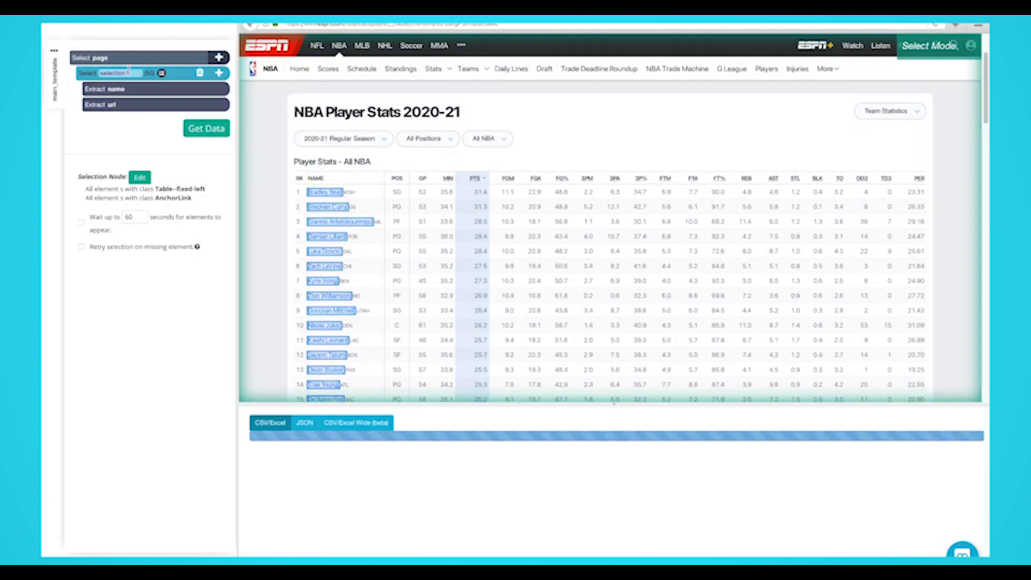
pyautogui.write('player name')
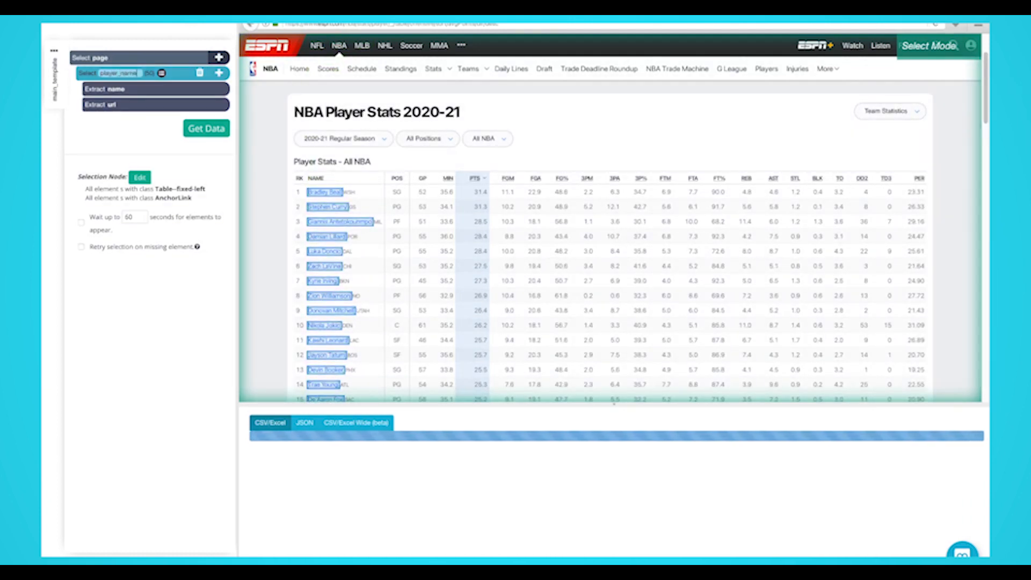
pyautogui.click(205, 128)
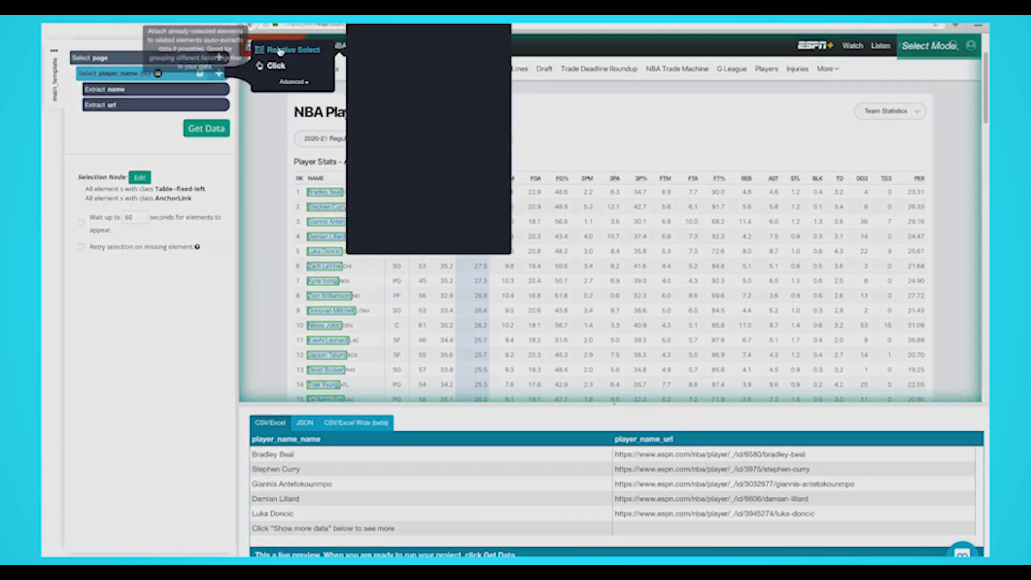
# Add a Relative Select under player_name, anchored on Bradley Beal's name.
pyautogui.click(271, 65)
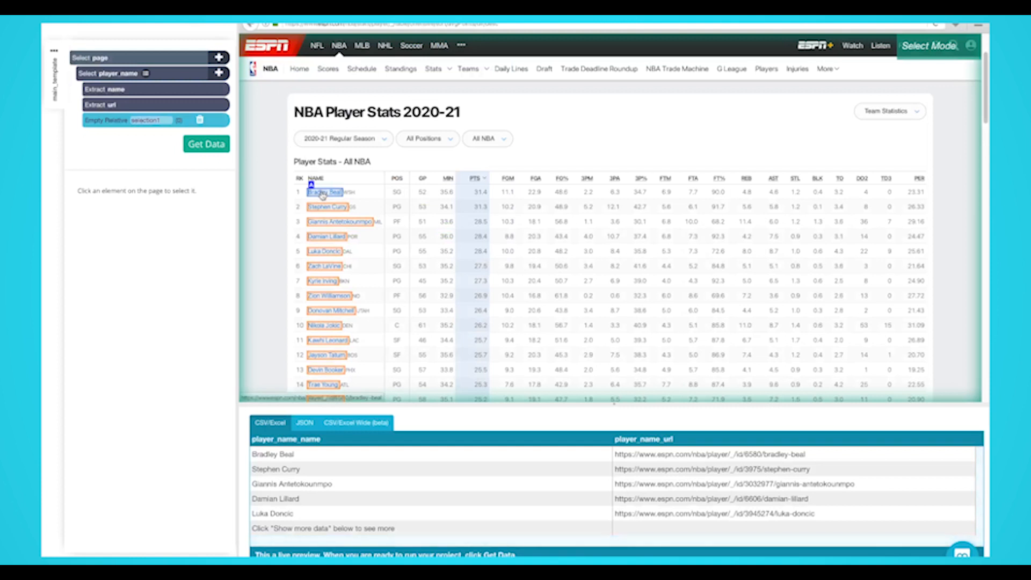
pyautogui.click(324, 193)
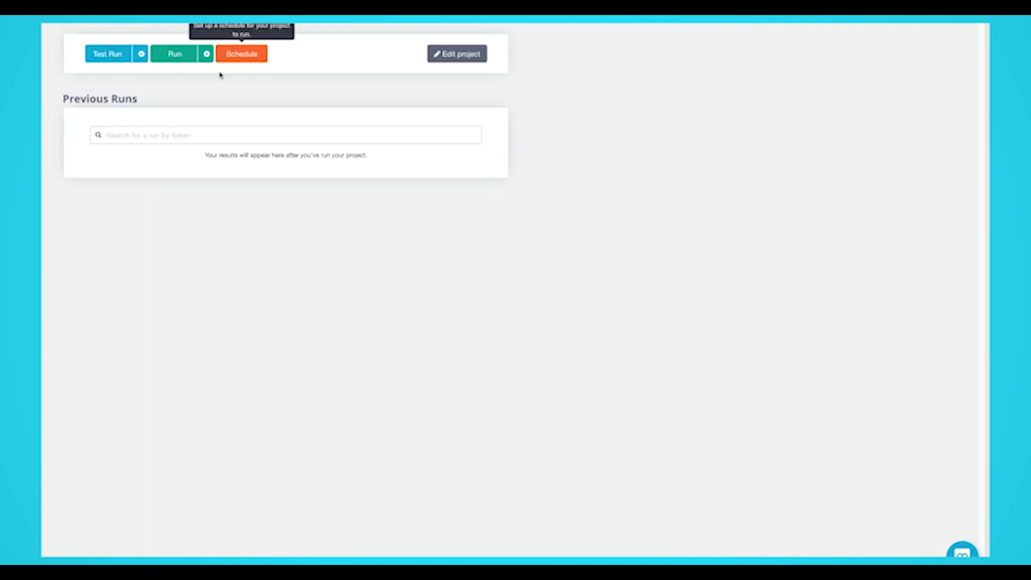
pyautogui.moveTo(170, 54)
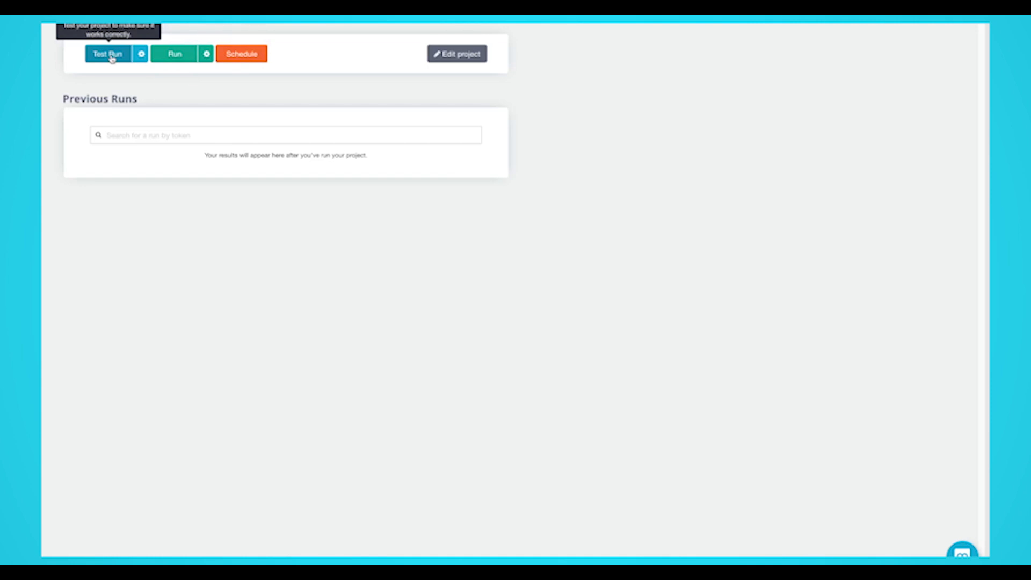
pyautogui.moveTo(129, 70)
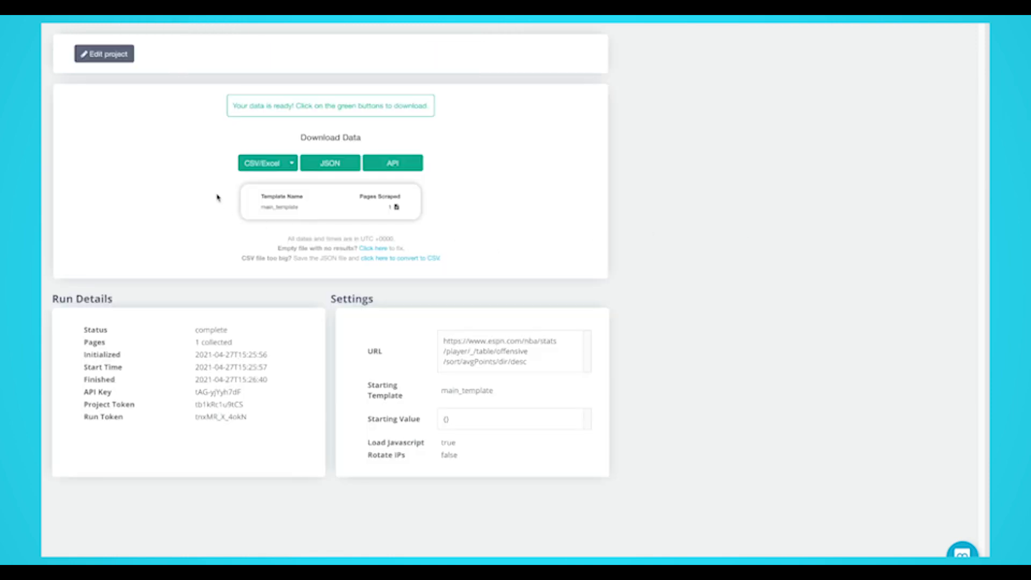
# Download the run results as CSV and open run_results.csv in Microsoft Excel.
pyautogui.click(329, 162)
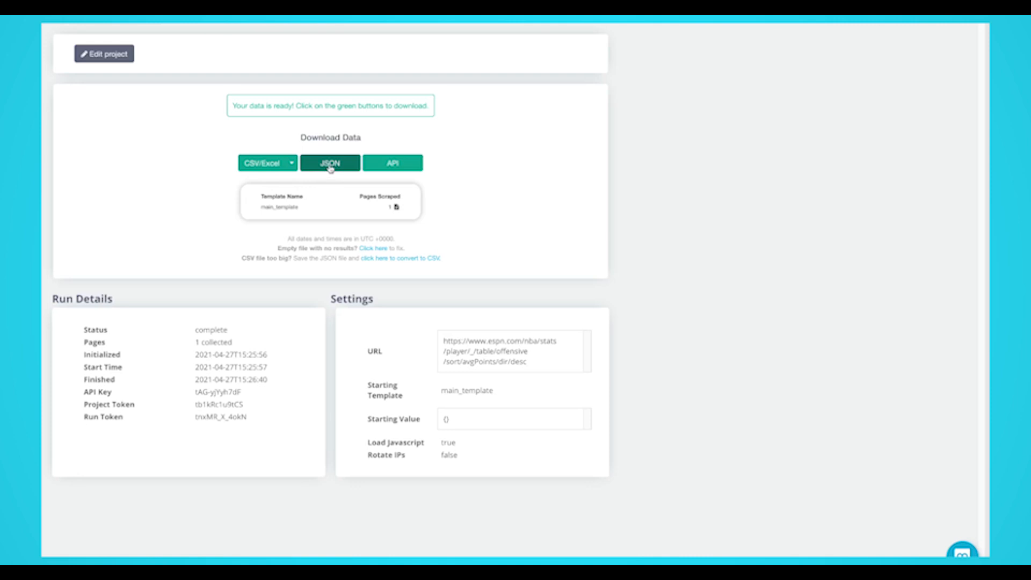
pyautogui.click(263, 162)
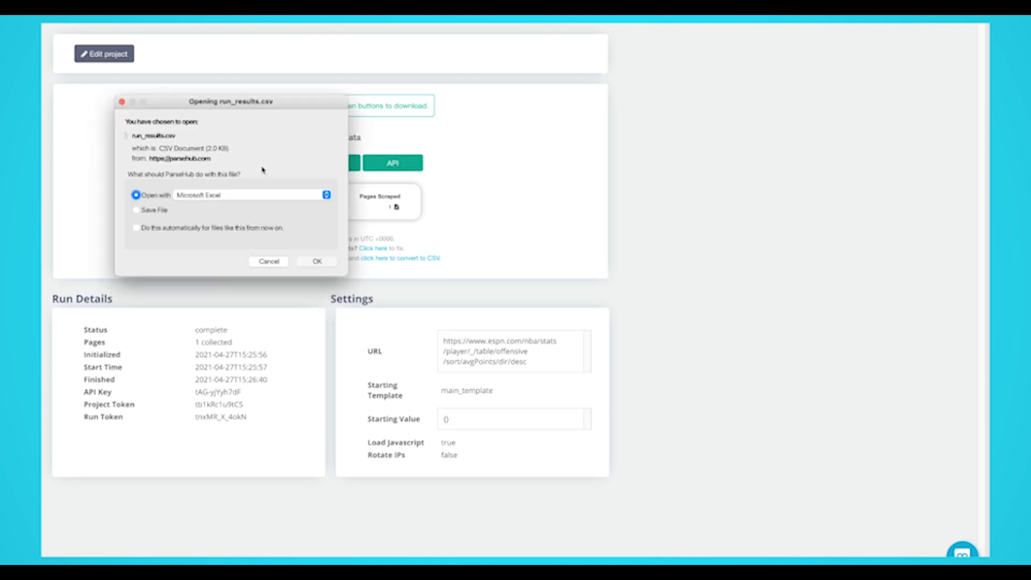
pyautogui.click(269, 261)
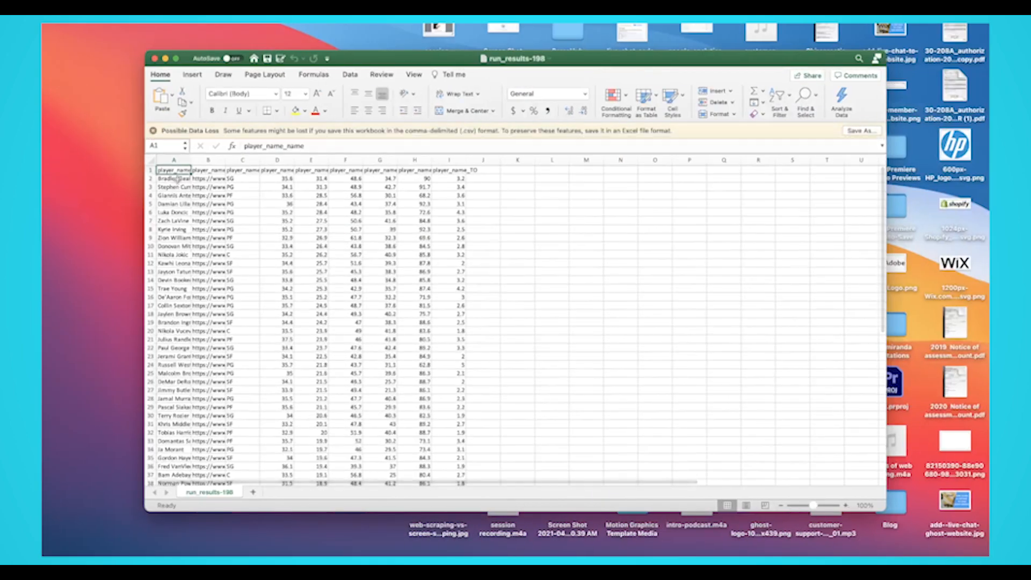
# Scroll the run_results sheet down to row 51 to review all 50 players.
pyautogui.scroll(-3)
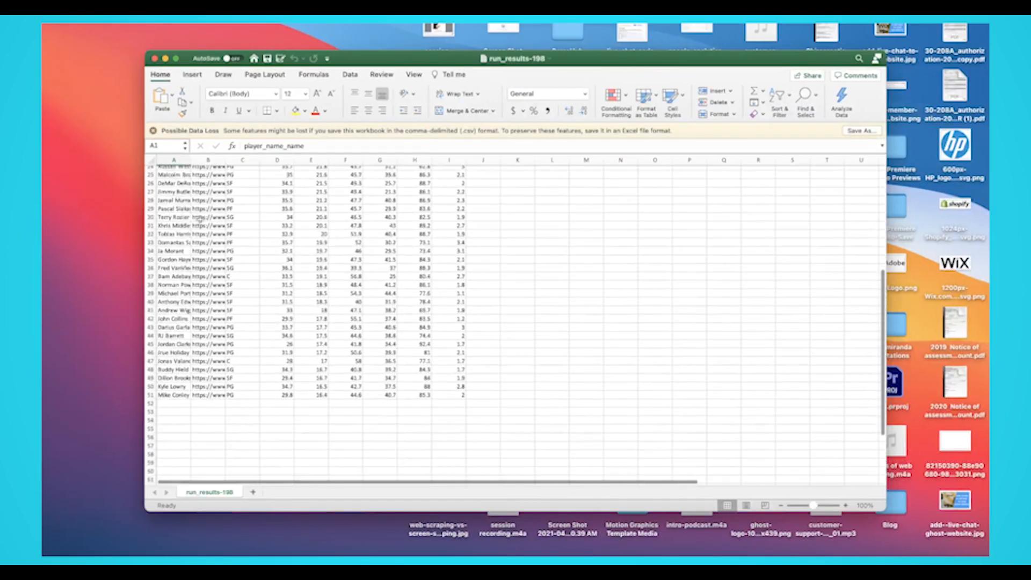